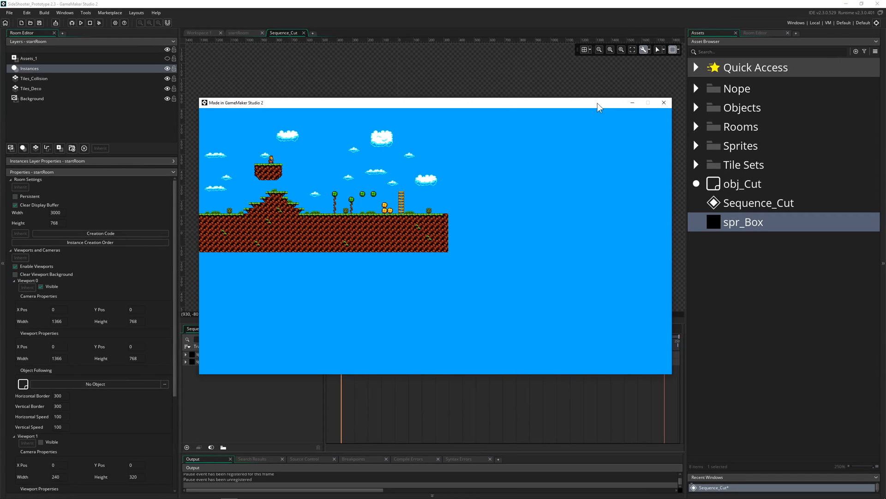
mouse_move(568, 167)
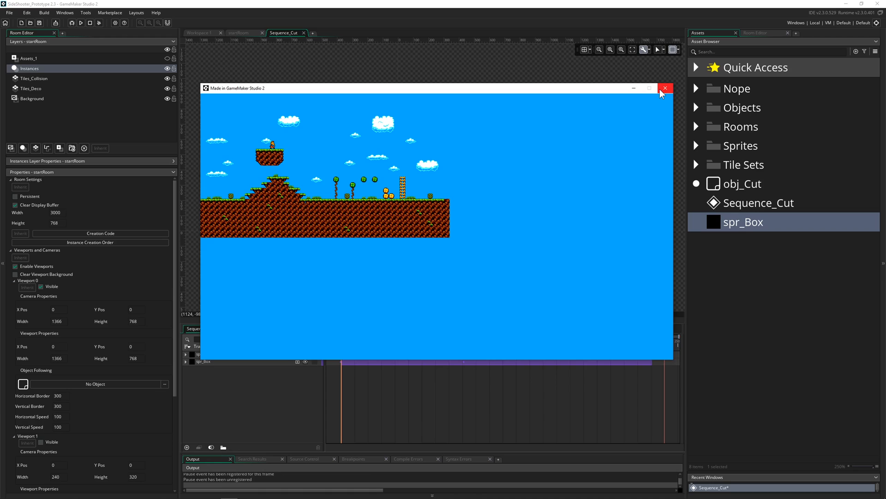
Step: Close the running side-scroller test window to get back to the Sequence_Cut editor
left_click(664, 88)
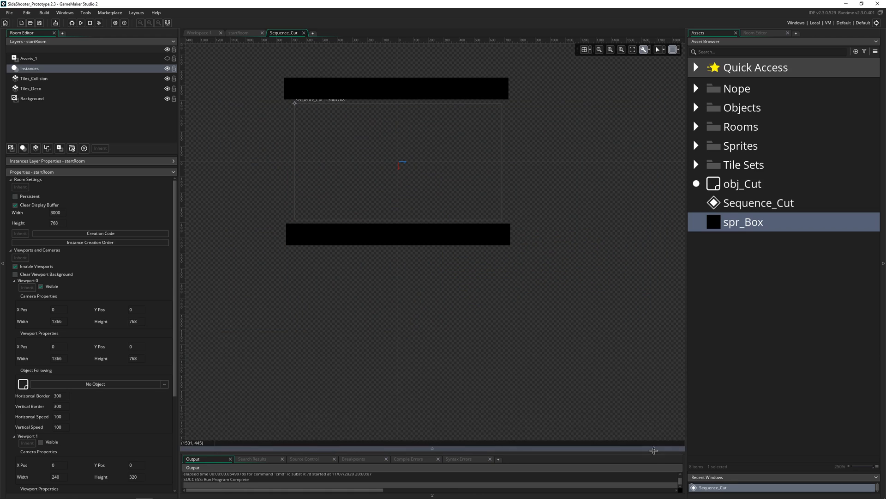
Step: Create a black-filled 64×64 sprite named spr_Box and close its editor
double_click(743, 221)
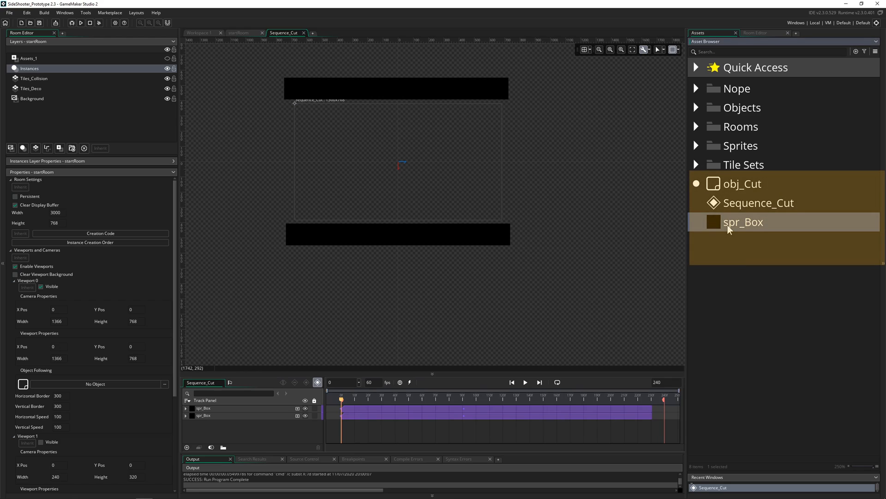
mouse_move(738, 224)
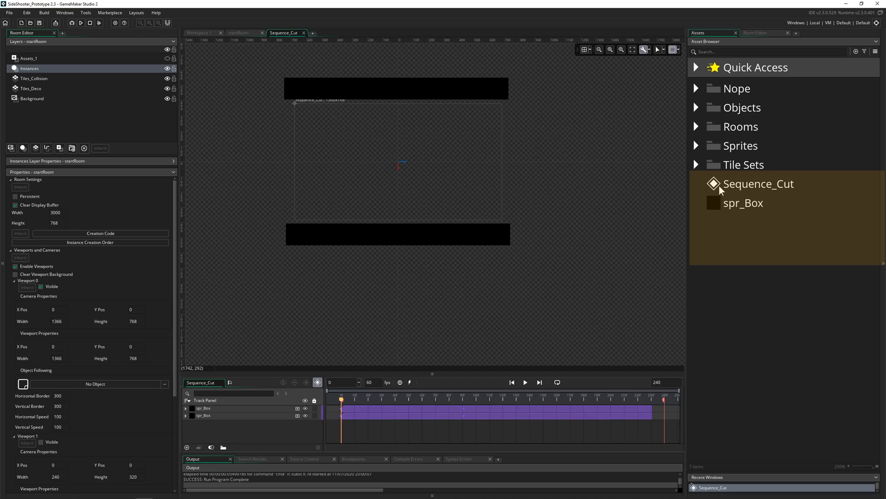
right_click(781, 249)
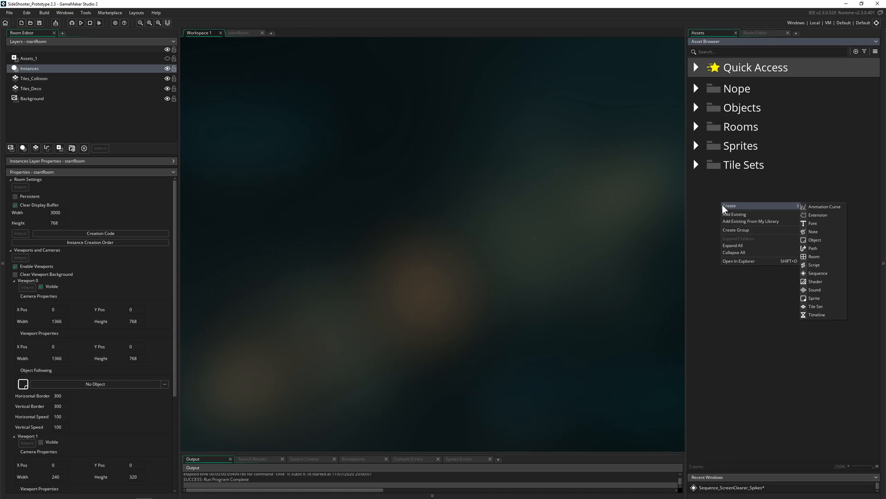
mouse_move(828, 297)
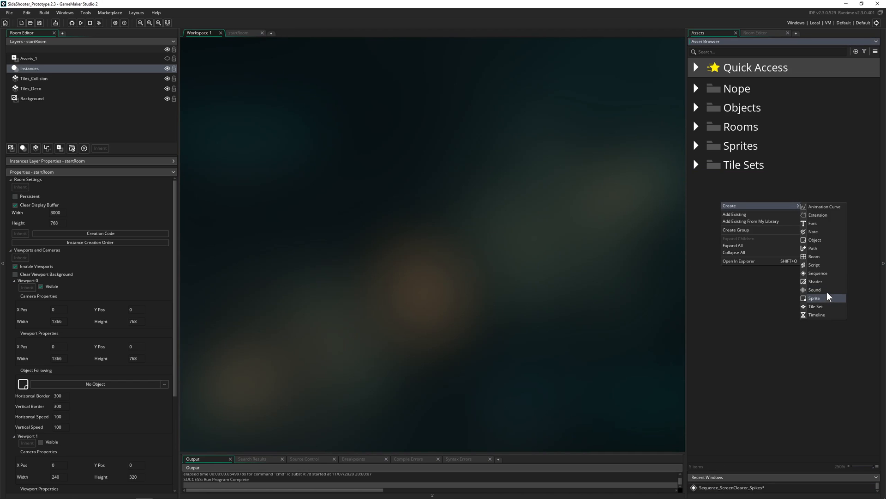
left_click(814, 298)
type("spr_Box")
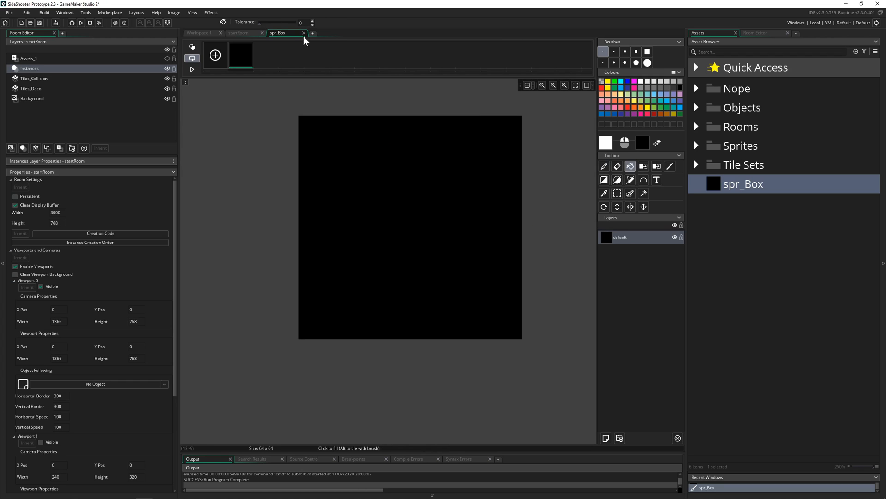
double_click(743, 184)
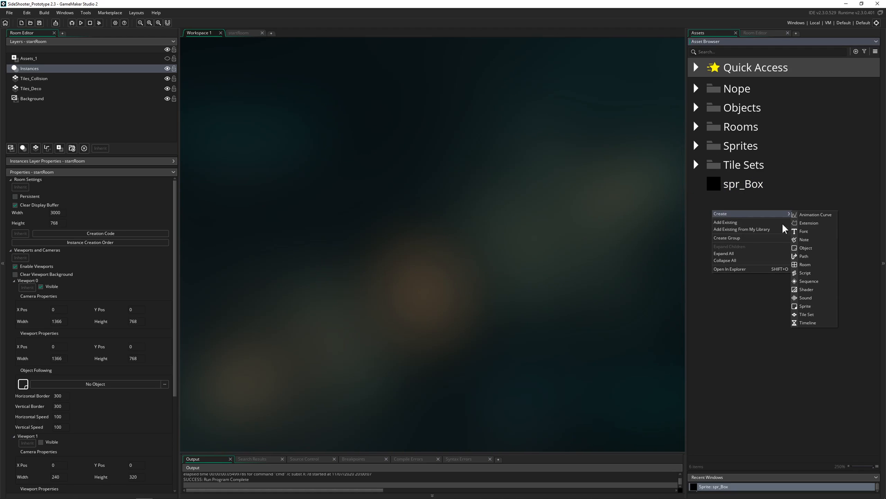
mouse_move(809, 281)
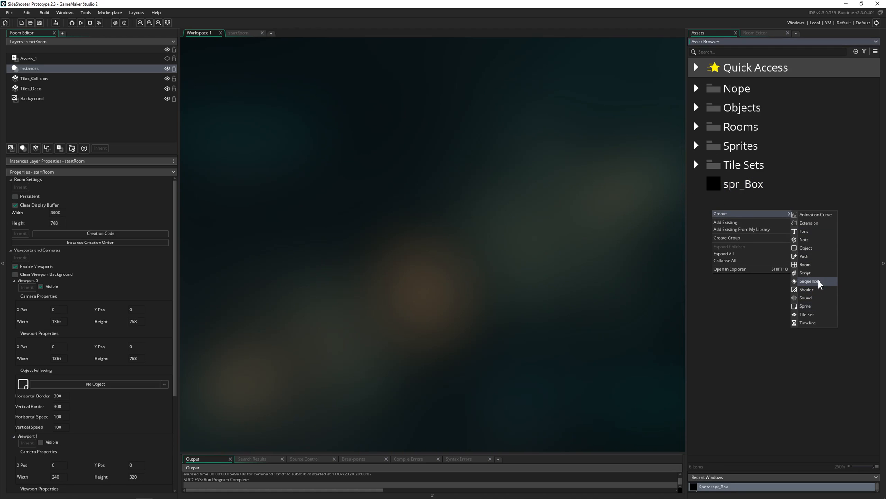
Step: Create a new sequence asset named Sequence_Cut from the Asset Browser
left_click(809, 282)
type("Sequence_Cut")
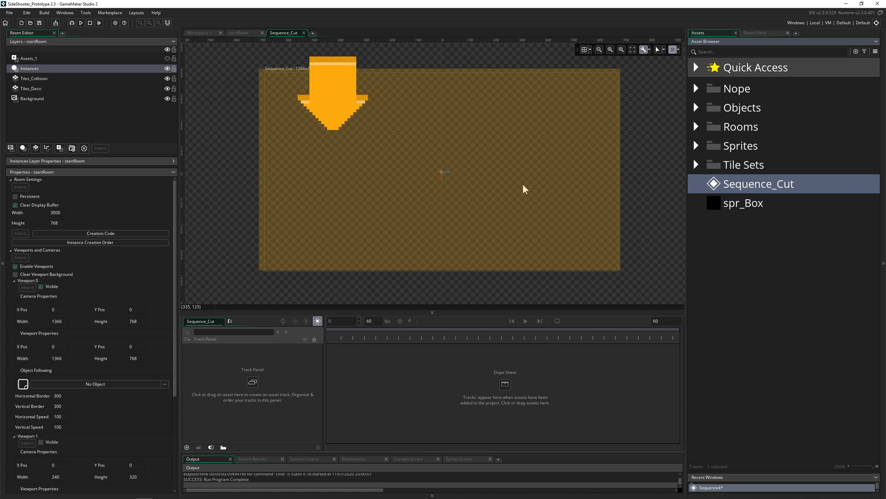
mouse_move(728, 205)
type("240")
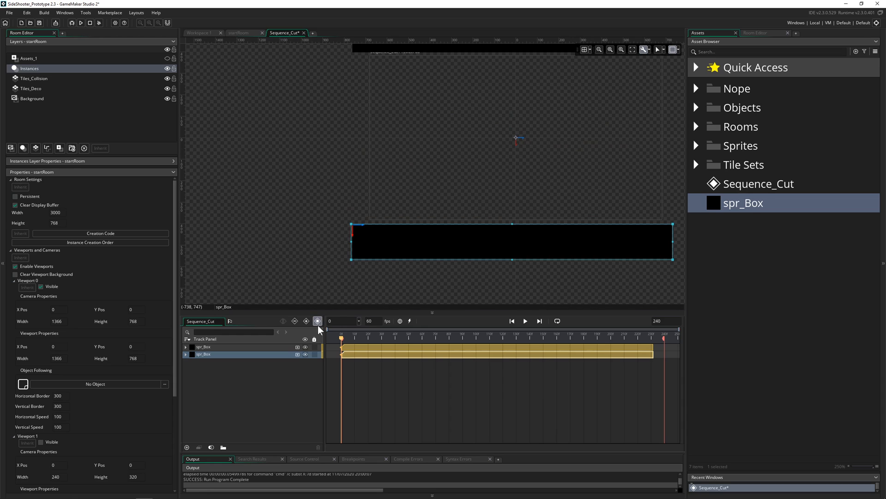
mouse_move(317, 320)
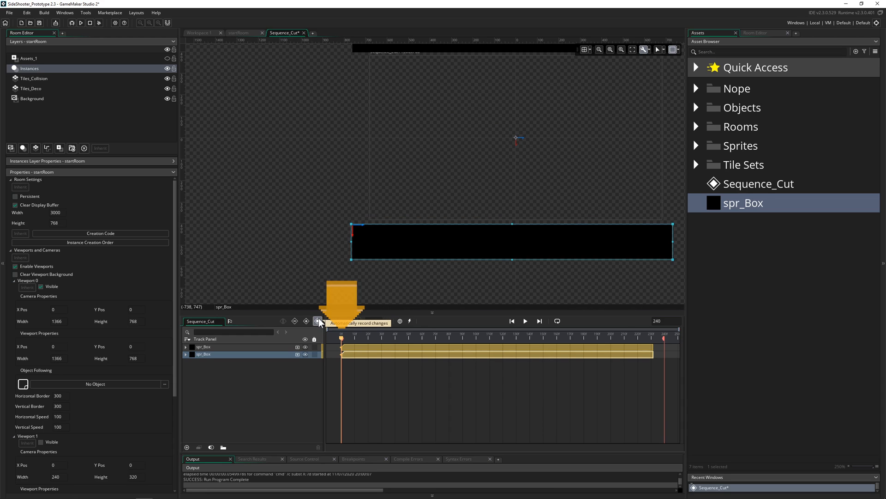
Step: Enable automatic keyframe recording and keyframe the bars sliding in from frame 0 to 90
left_click(318, 320)
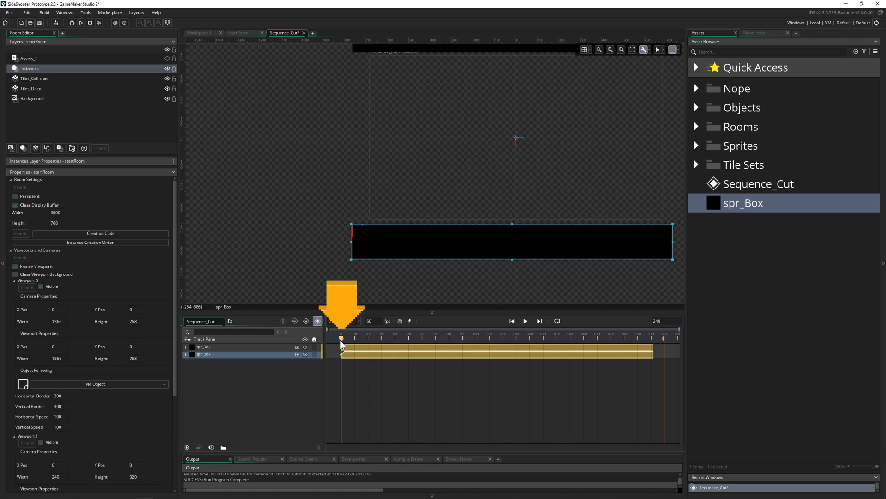
left_click(479, 338)
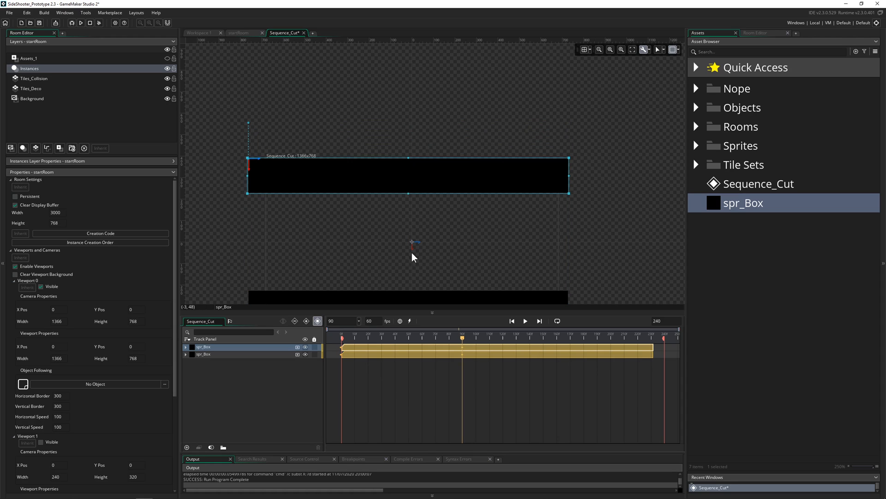
left_click(395, 337)
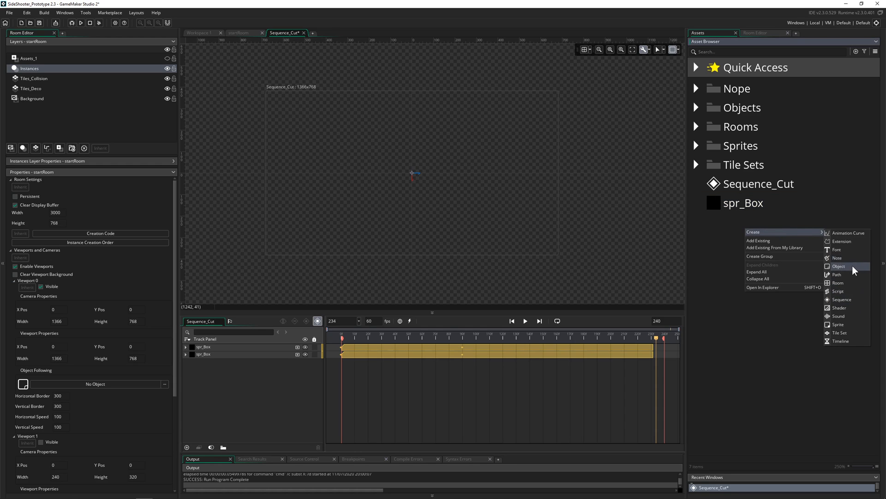
Step: Create obj_Cut and give it a Space key-release event
left_click(839, 266)
type("obj_Cut")
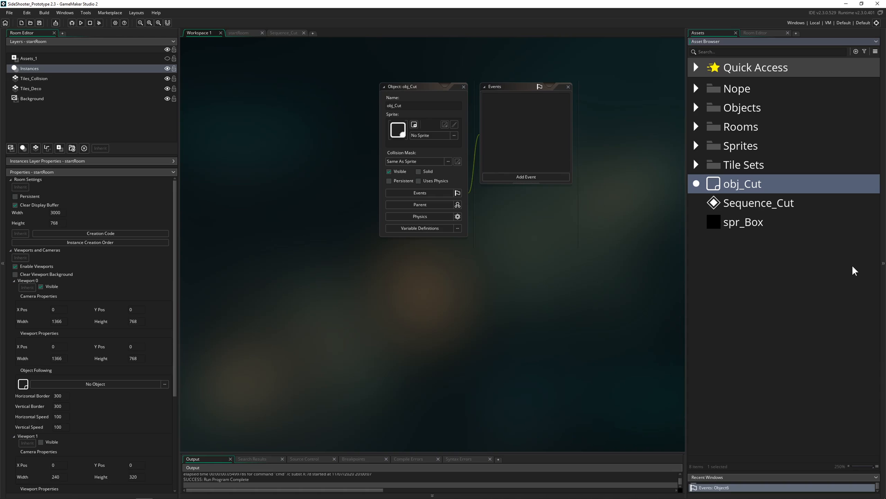
left_click(525, 177)
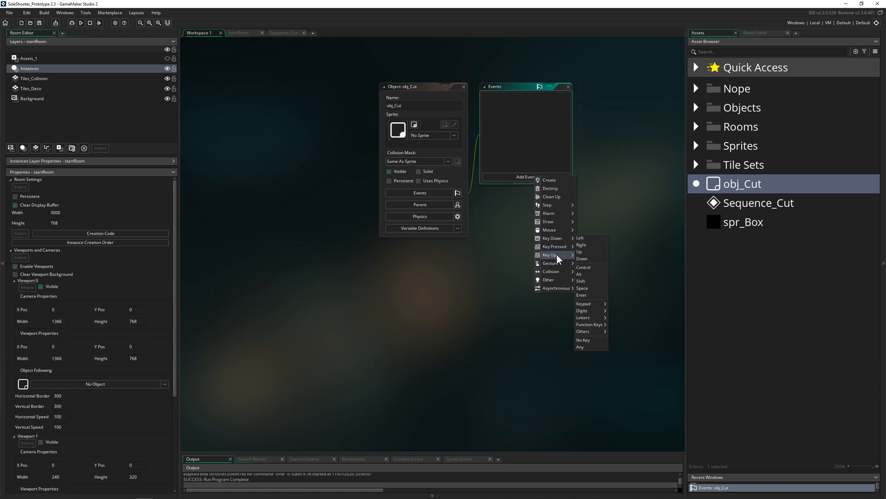
mouse_move(588, 306)
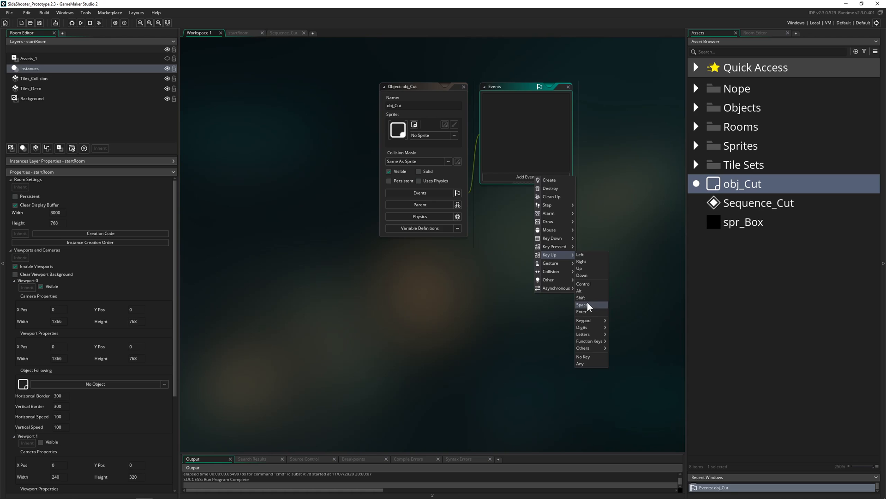
left_click(581, 305)
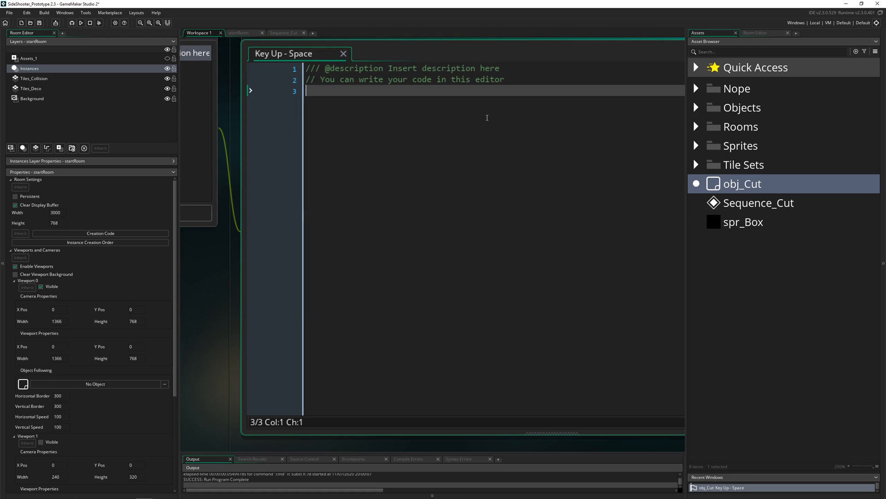
Step: Write layer_sequence_create("Instances", 0, 0, Sequence_Cut); in the Space key-release event
type("layer_sequence_create(")
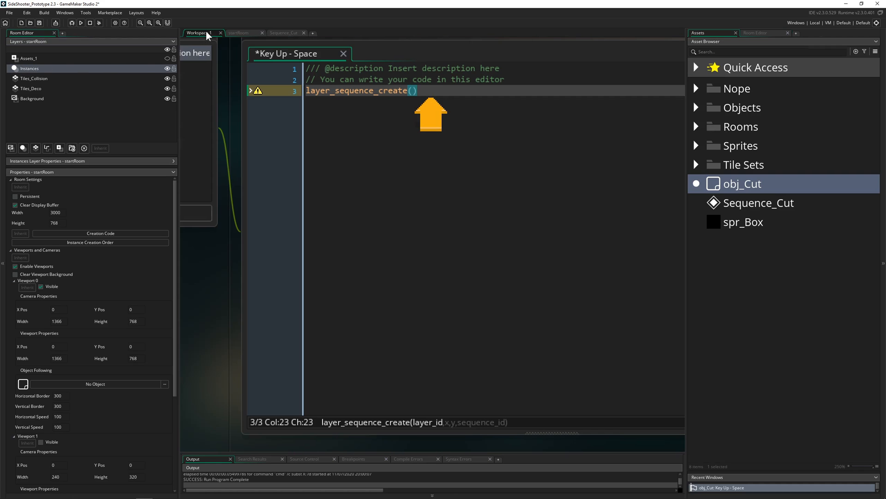
type("\"Instances\", 0,0,")
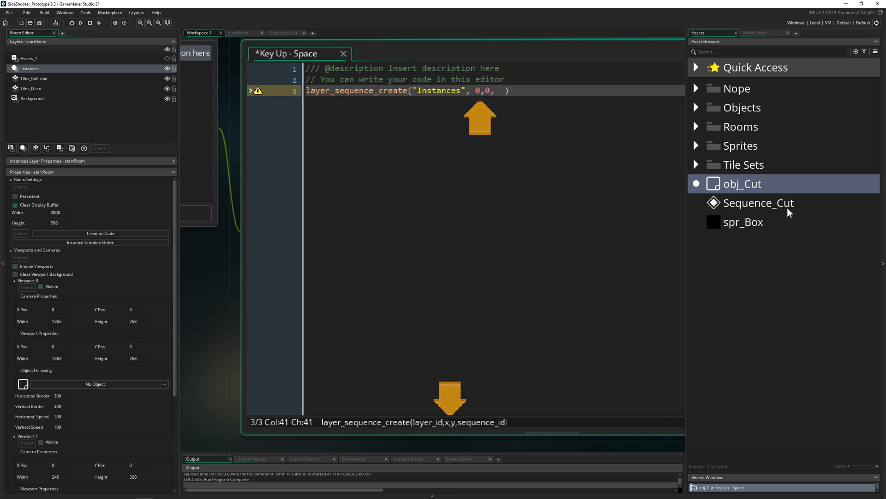
left_click(757, 202)
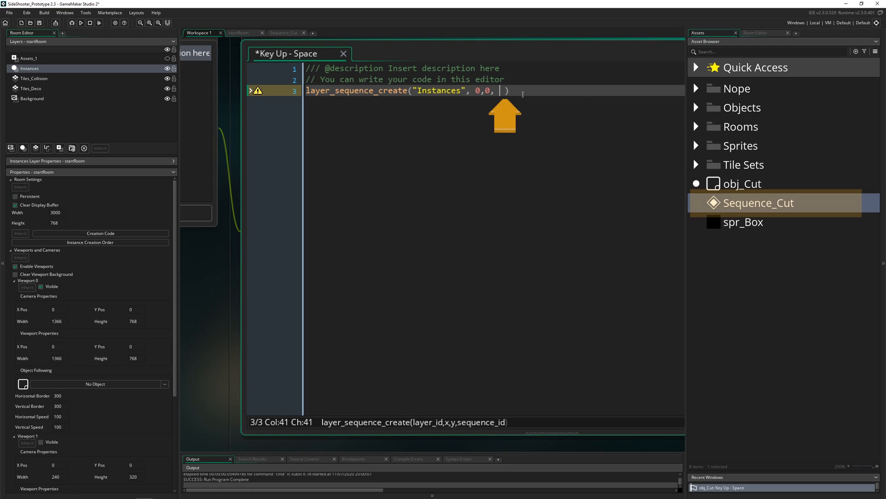
type("Sequence_Cut );")
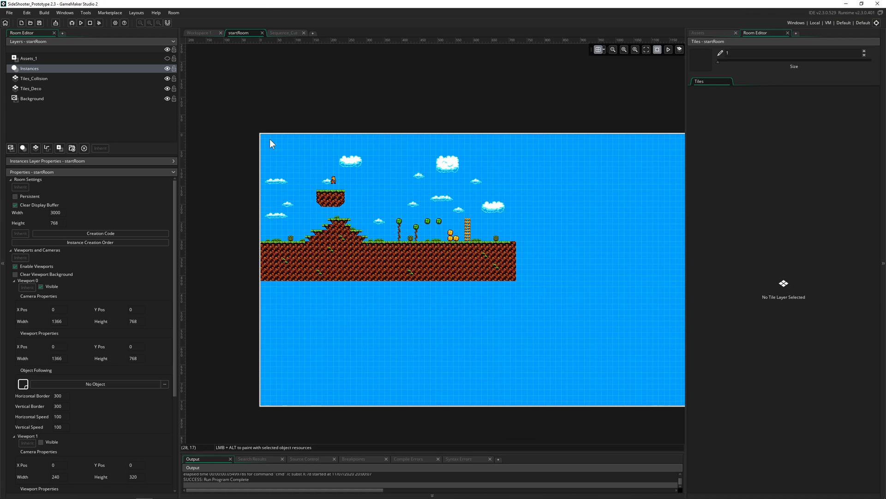
mouse_move(262, 137)
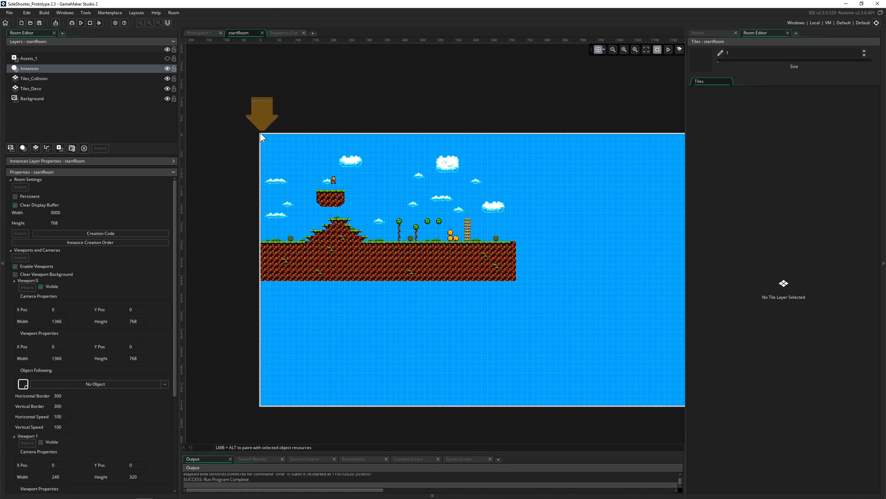
left_click(283, 32)
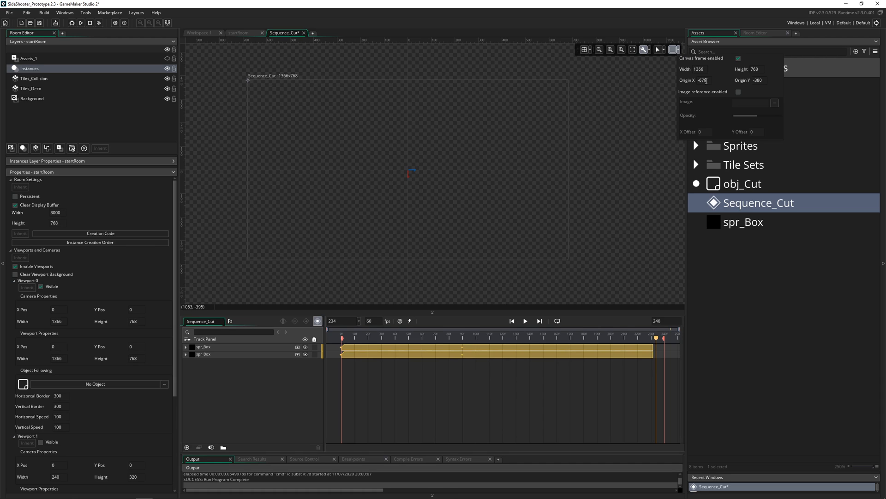
mouse_move(471, 154)
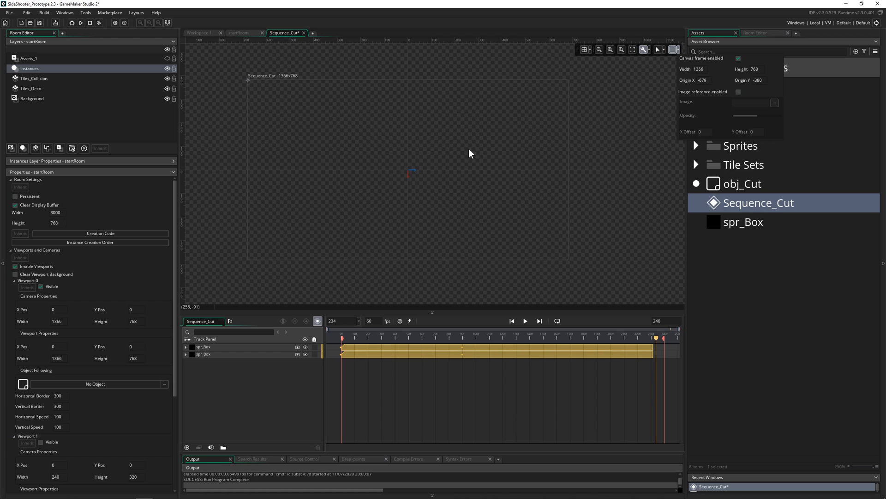
mouse_move(247, 83)
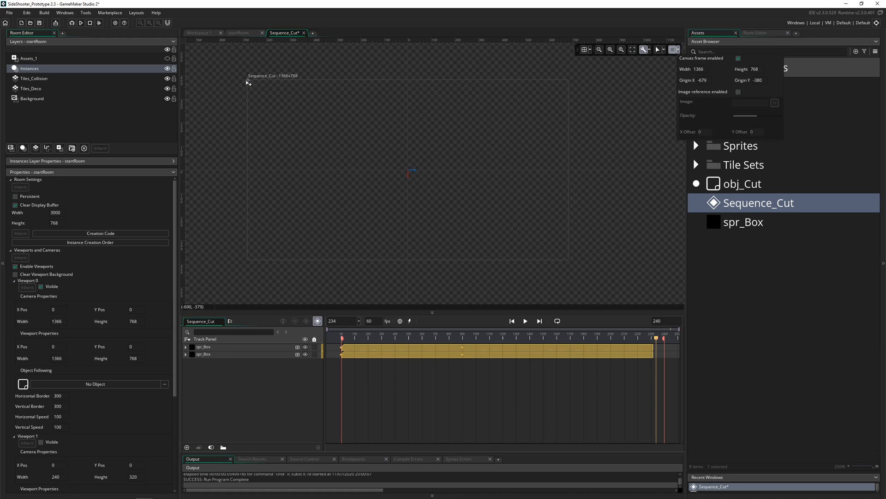
Step: Set Sequence_Cut's canvas origin to -679, -380 and return to startRoom
left_click(240, 33)
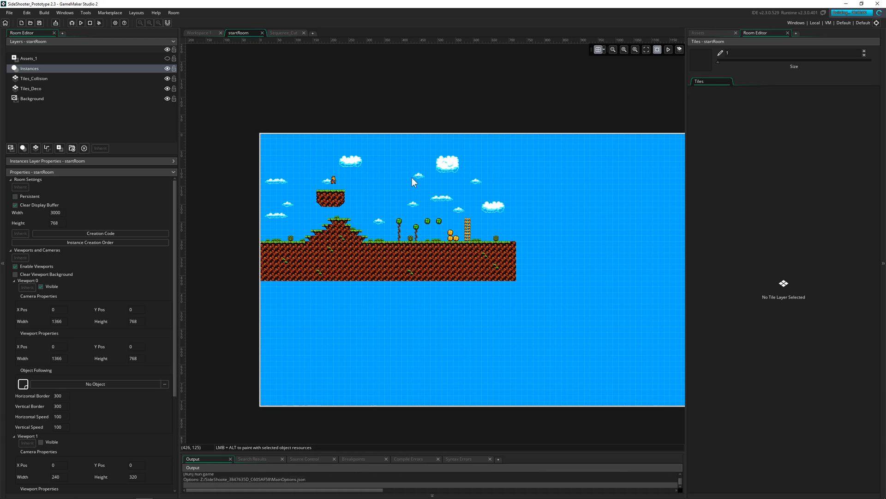
Step: Test the game, then place an obj_Cut instance in startRoom and run again
left_click(81, 23)
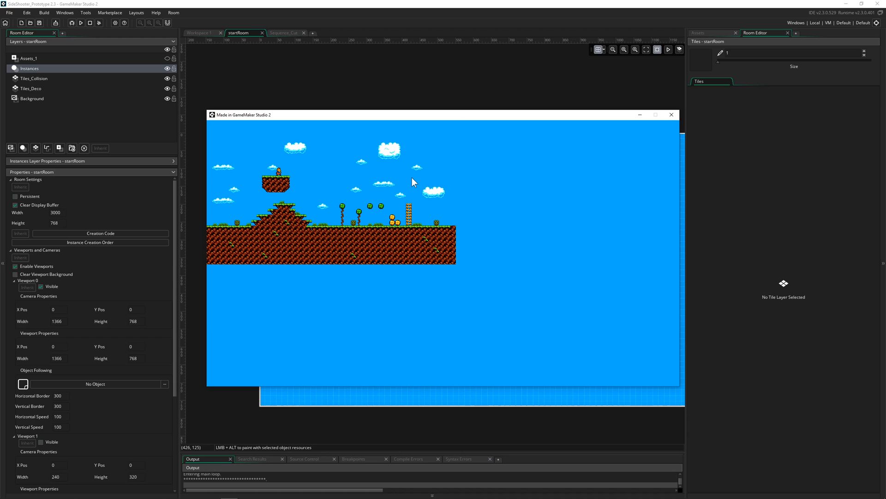
mouse_move(666, 121)
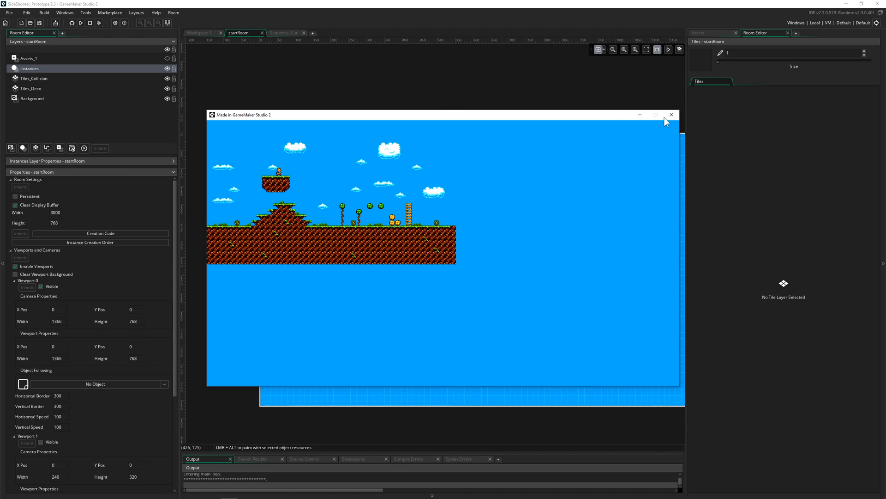
left_click(671, 115)
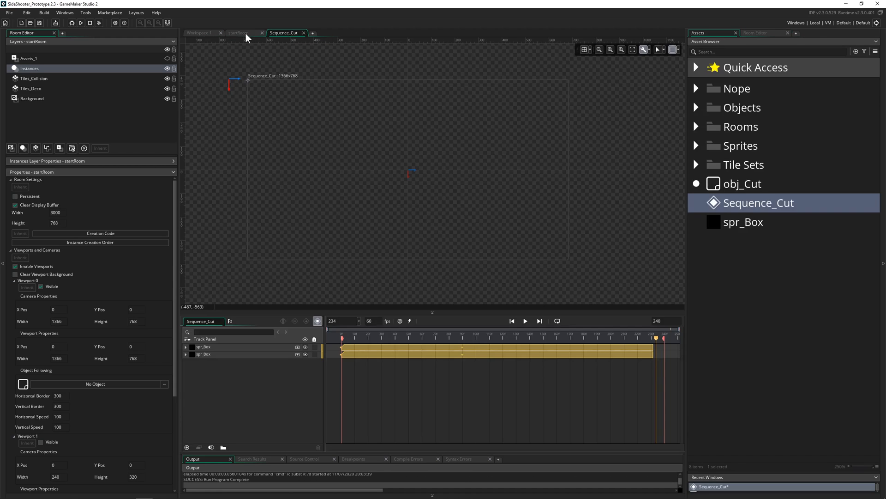
left_click(241, 32)
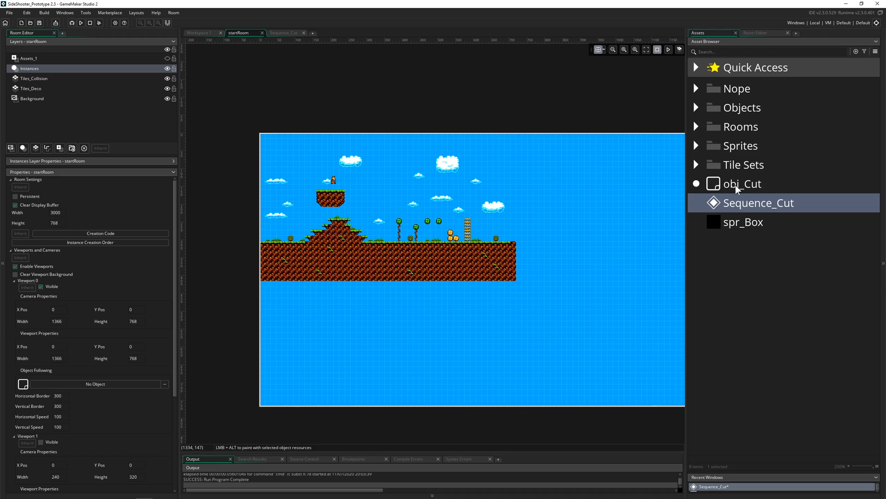
left_click(744, 184)
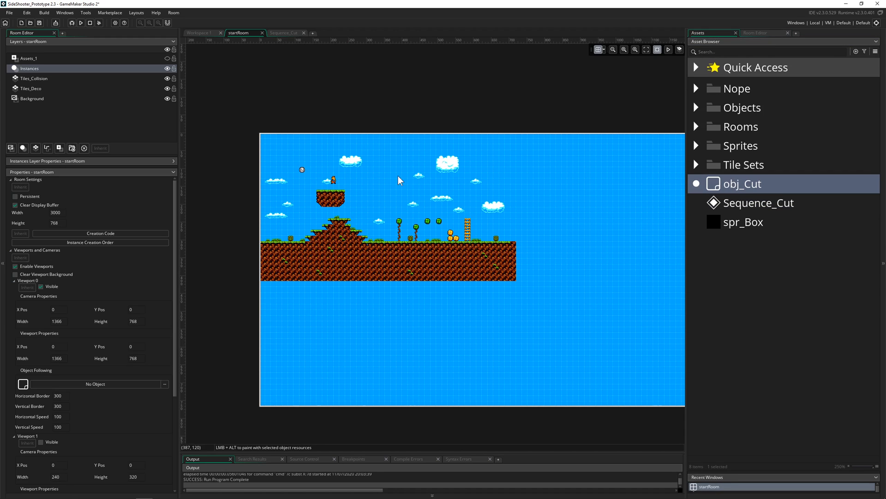
left_click(81, 23)
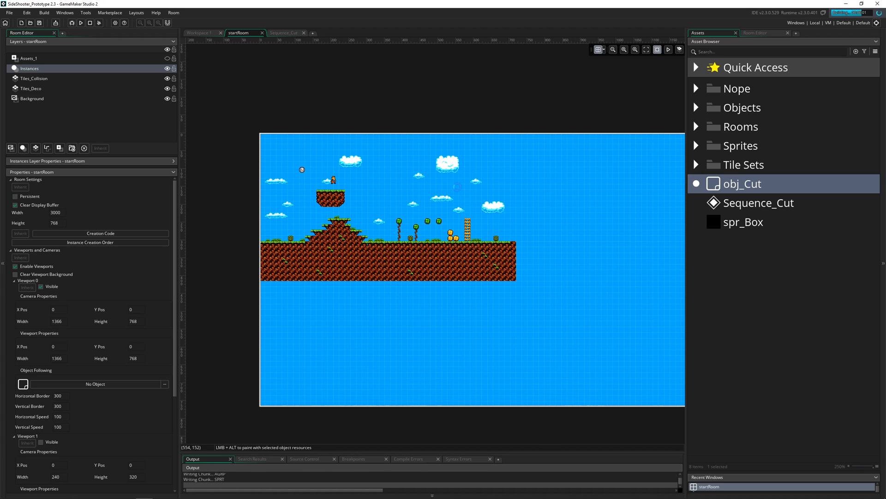
left_click(80, 23)
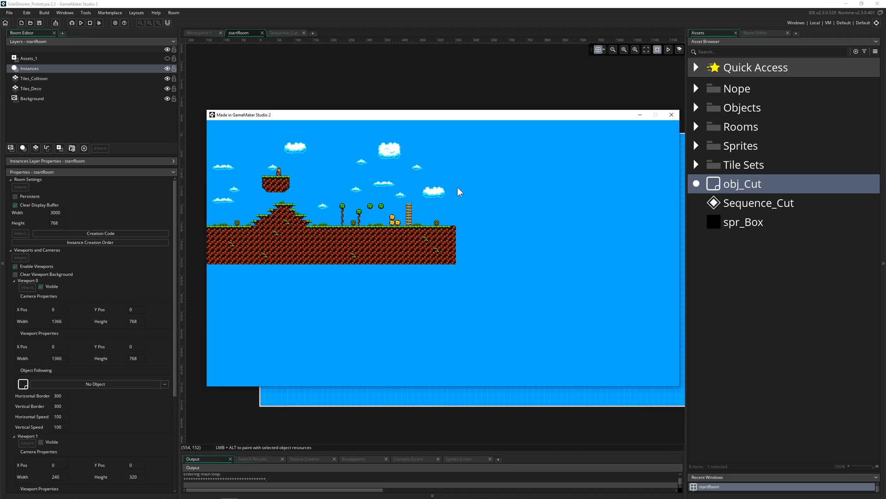
Step: Open Sequence_Cut, select the lower spr_Box bar, and test-run the game showing the black bars
double_click(759, 202)
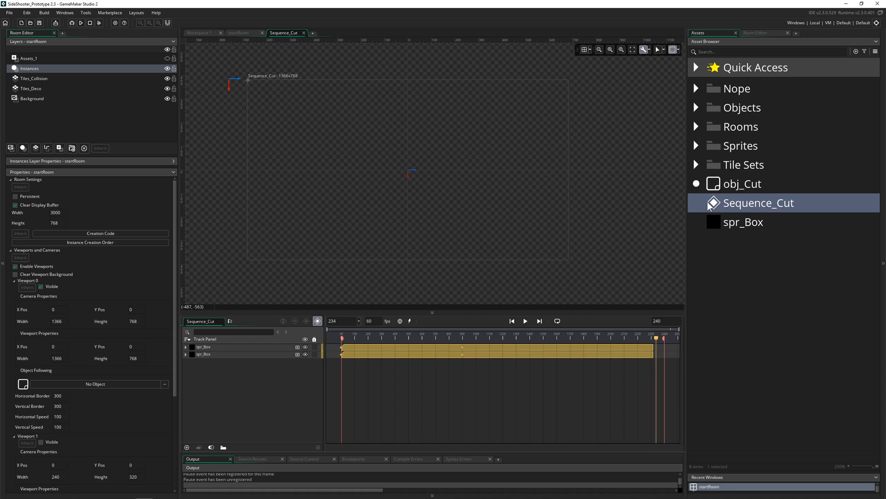
left_click(226, 346)
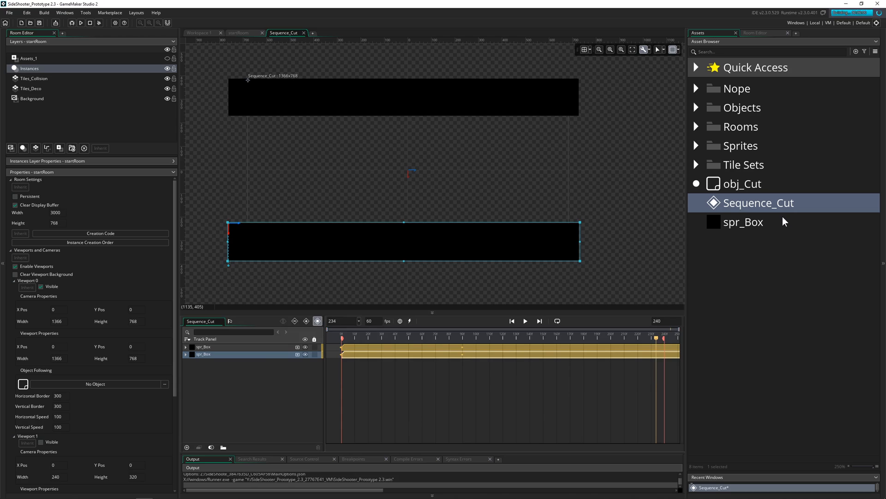
left_click(81, 23)
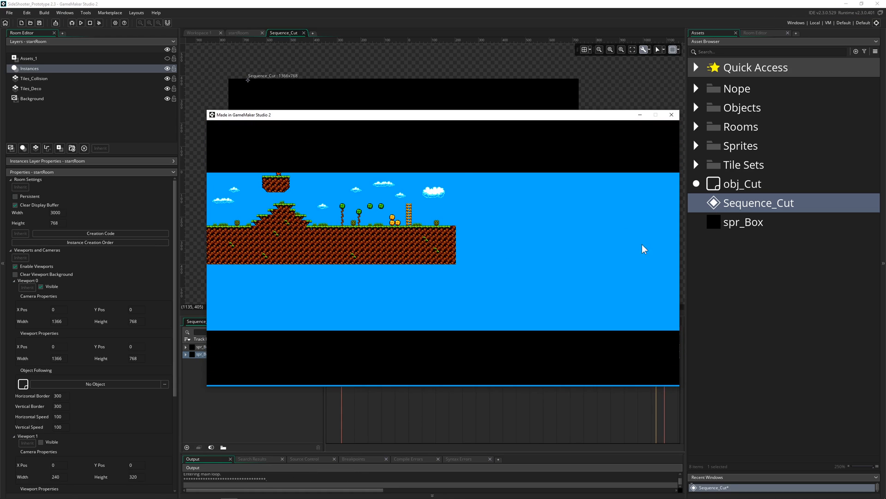
mouse_move(504, 388)
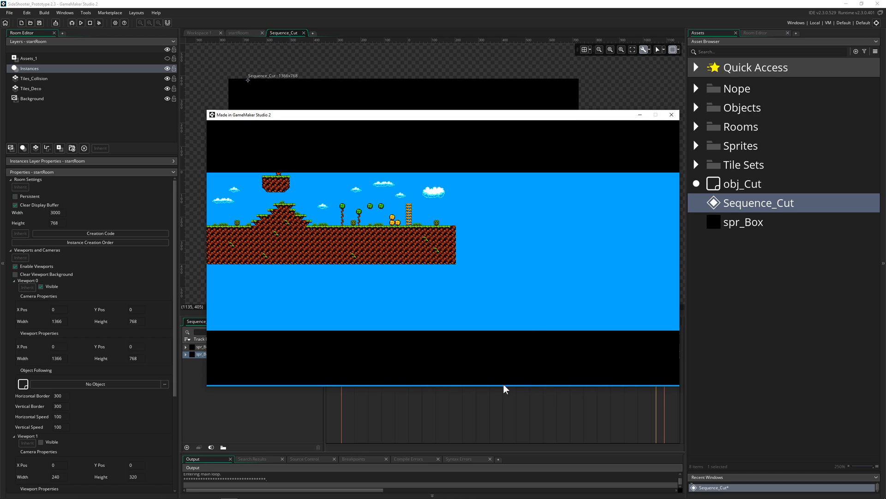
mouse_move(541, 391)
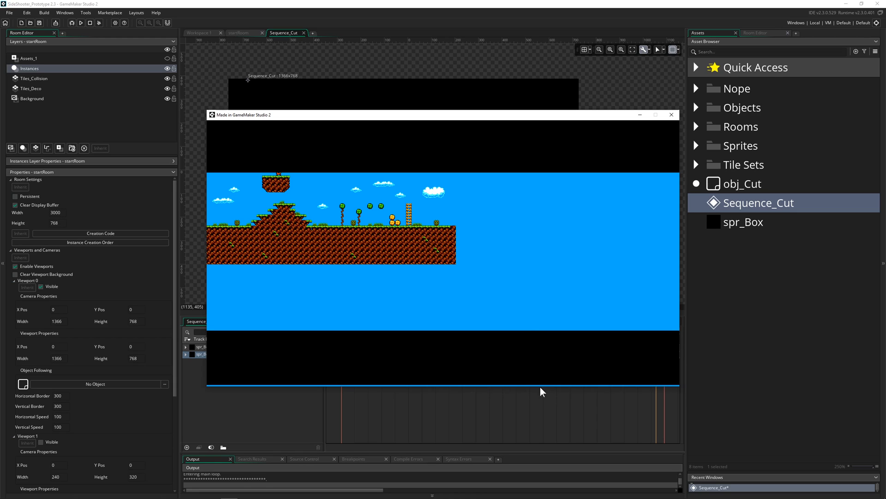
mouse_move(671, 115)
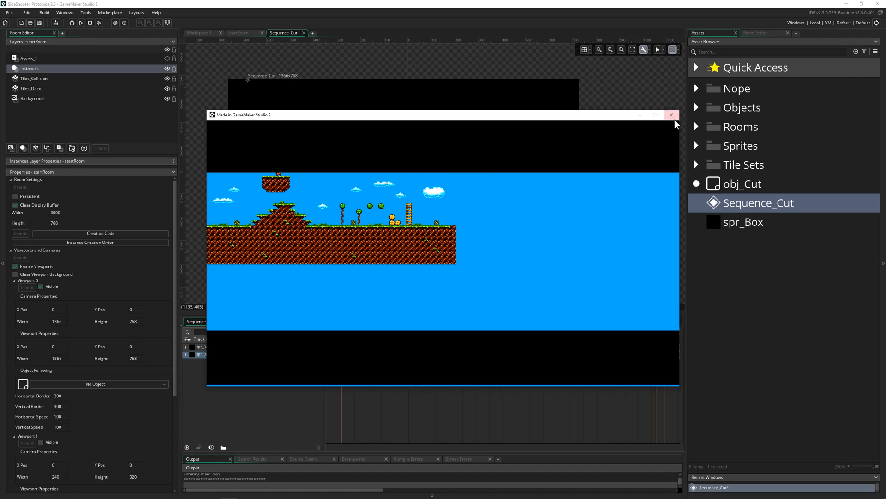
left_click(672, 114)
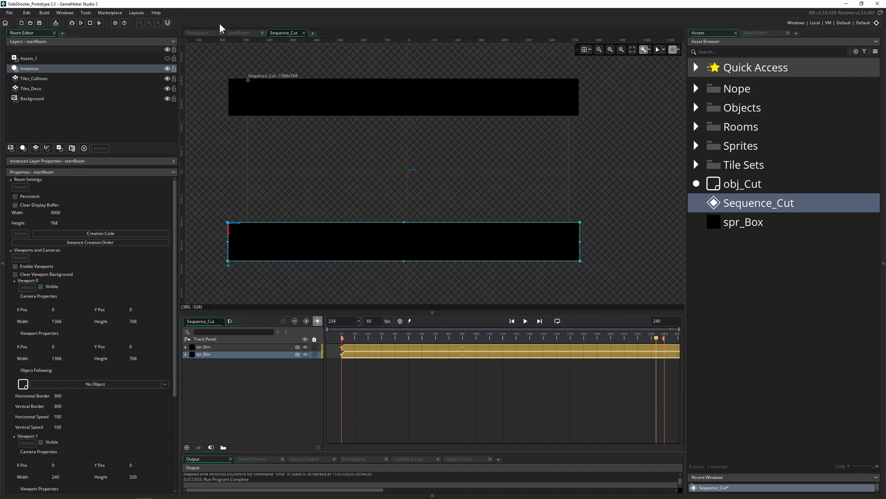
Step: Place obj_SequenceStart from the Nope folder in startRoom, use a 683×384 camera, and run
left_click(245, 33)
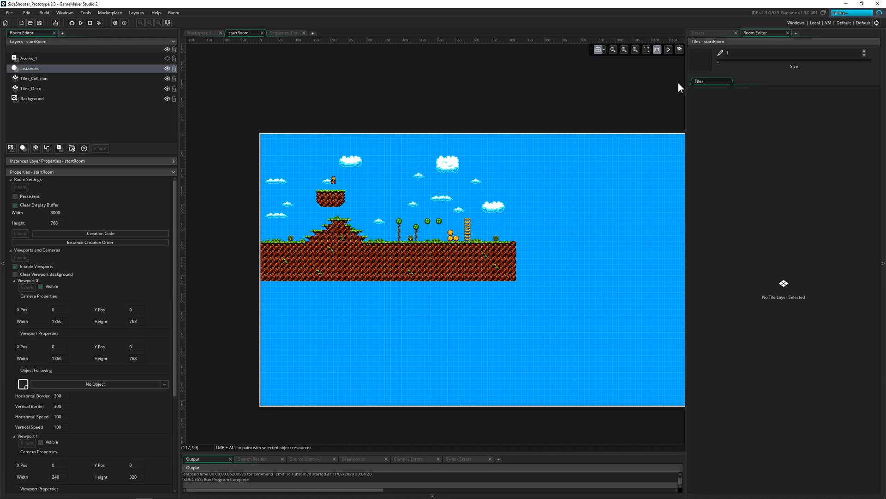
left_click(701, 32)
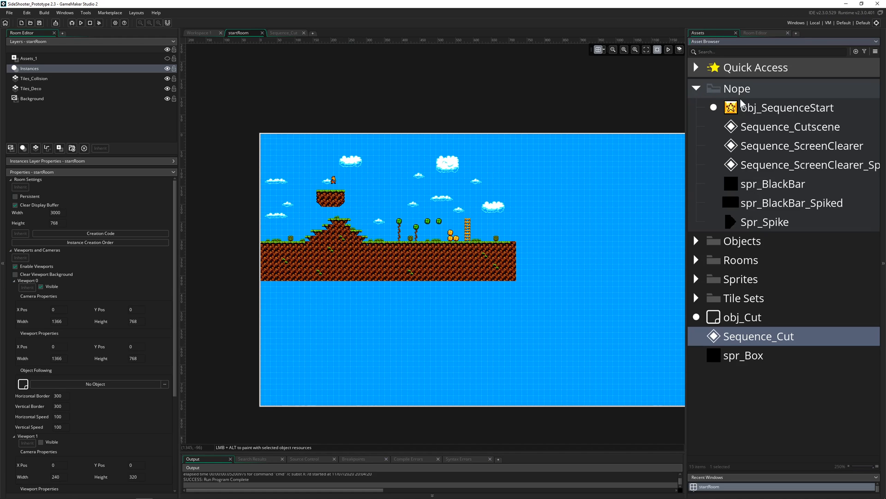
left_click(787, 107)
type("683")
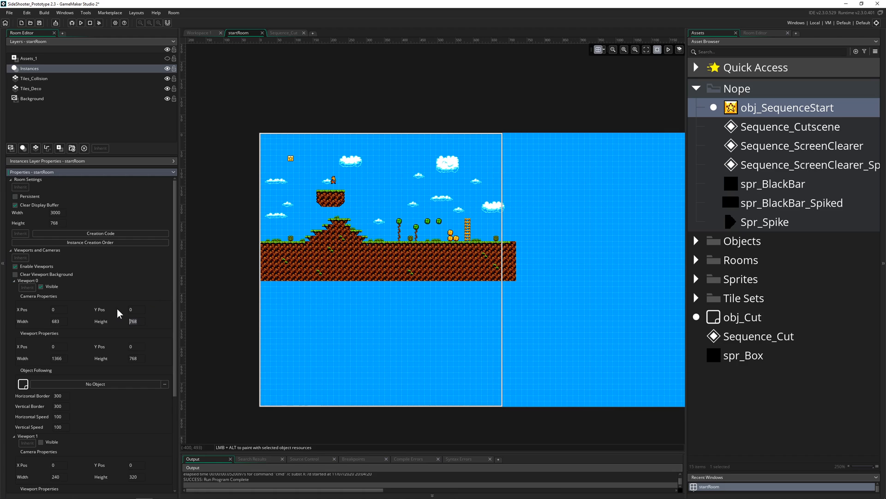
mouse_move(135, 309)
type("384")
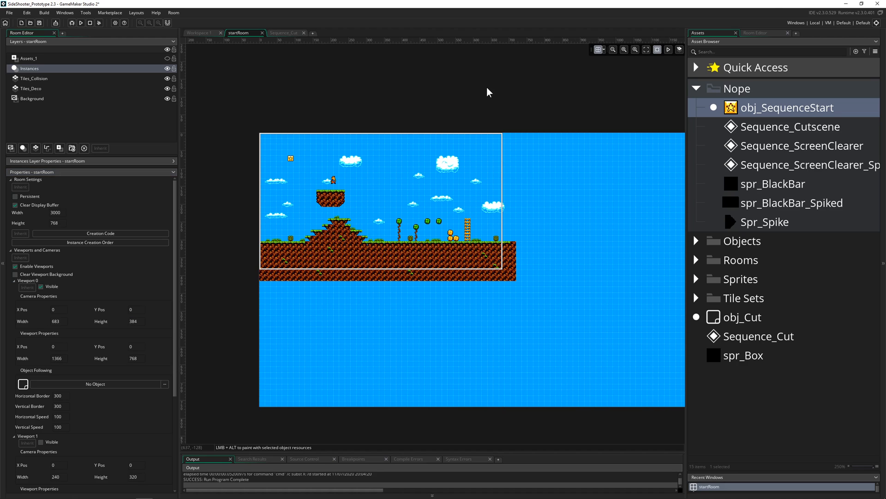
left_click(80, 23)
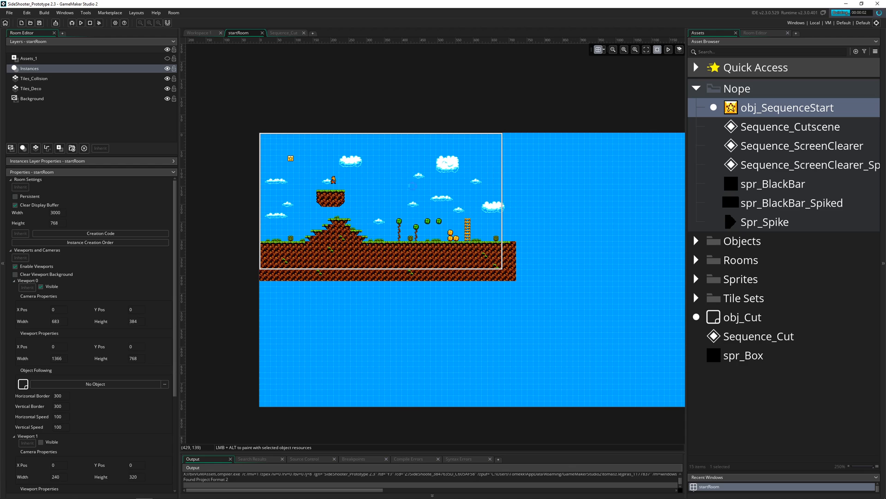
mouse_move(511, 269)
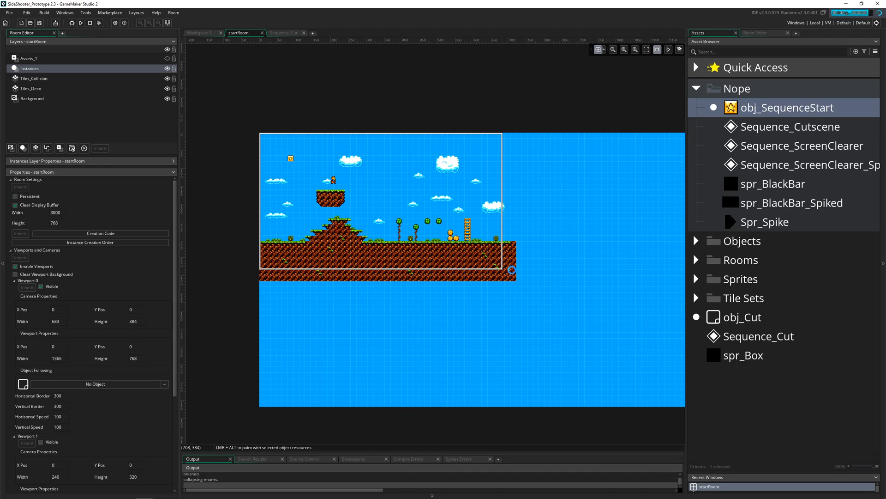
left_click(81, 22)
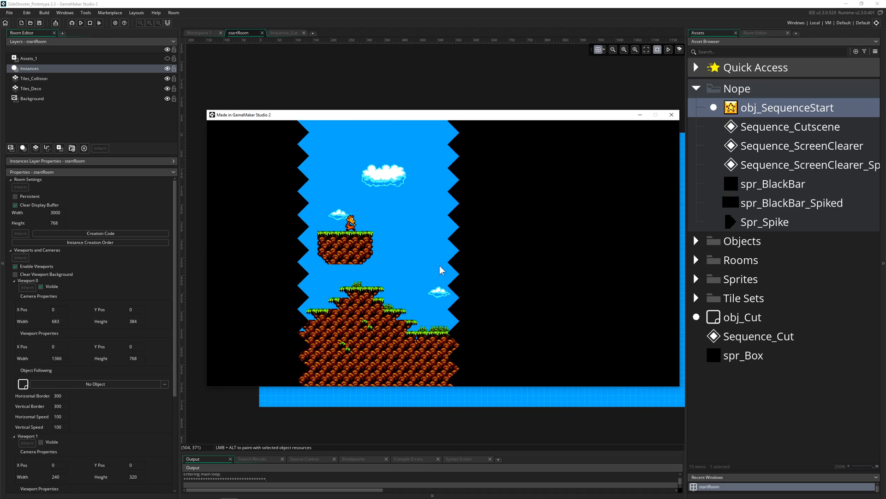